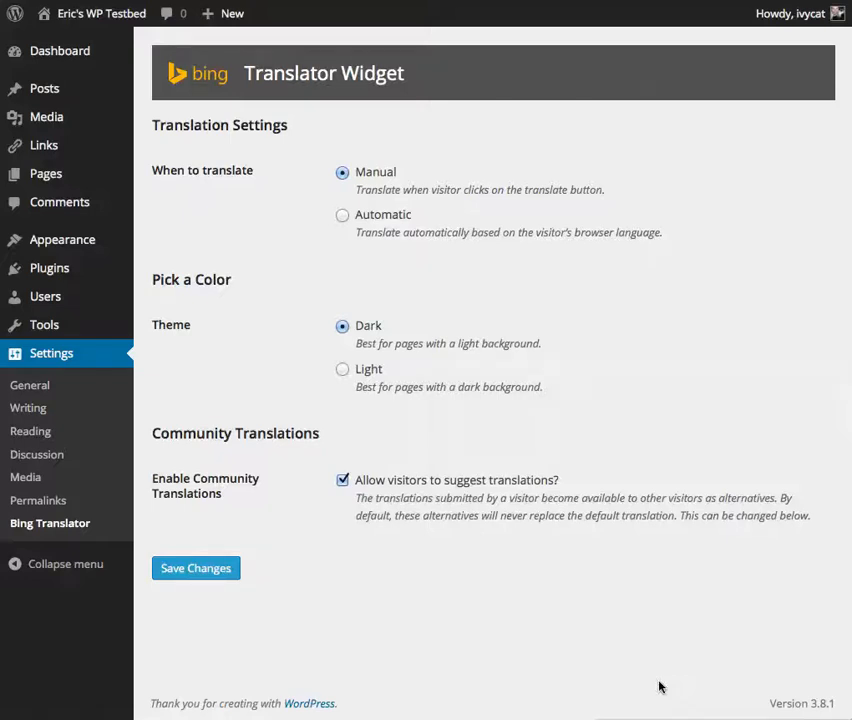
mouse_move(306, 124)
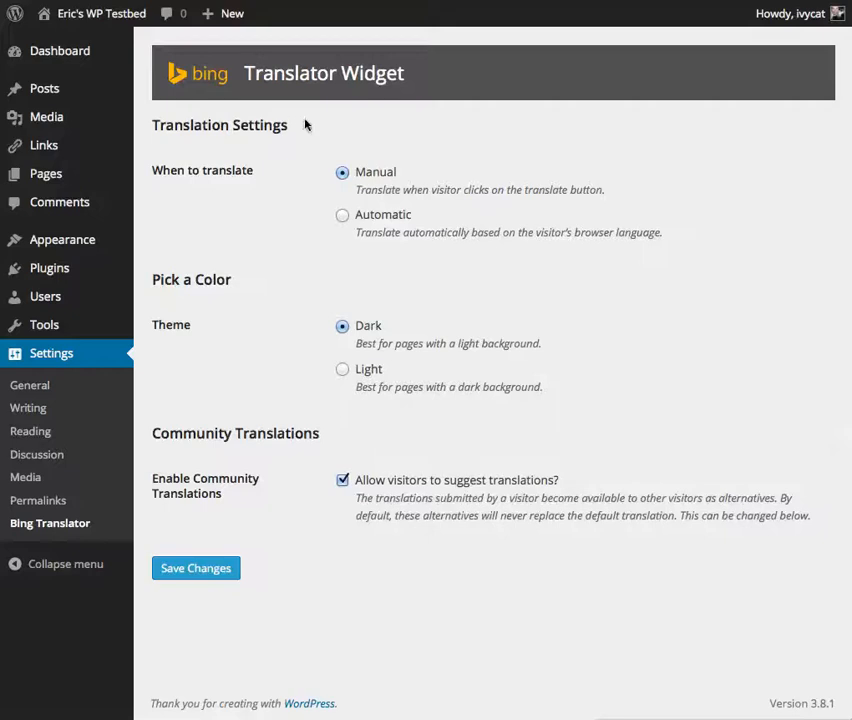
mouse_move(458, 503)
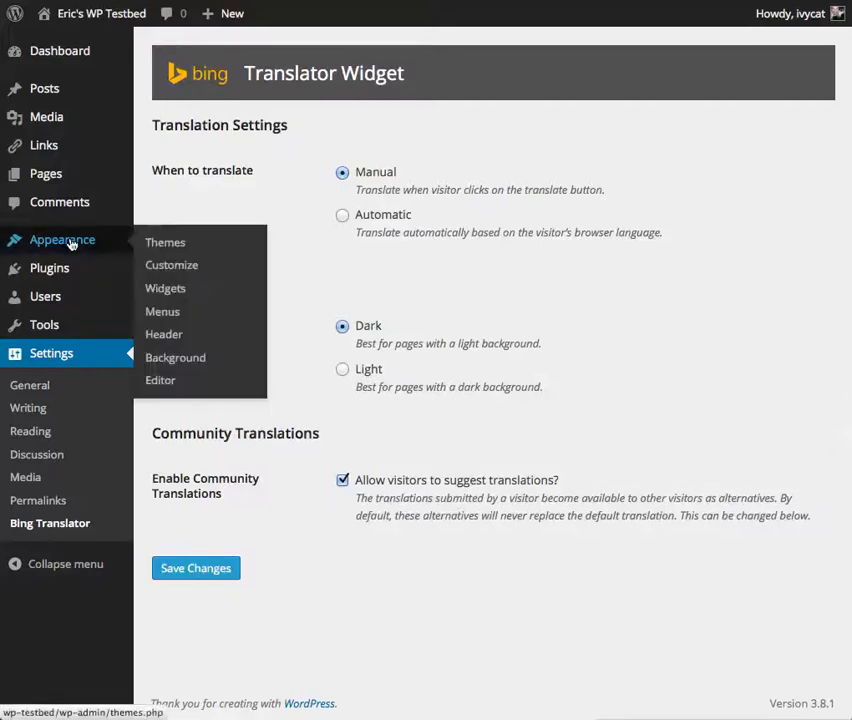
mouse_move(164, 334)
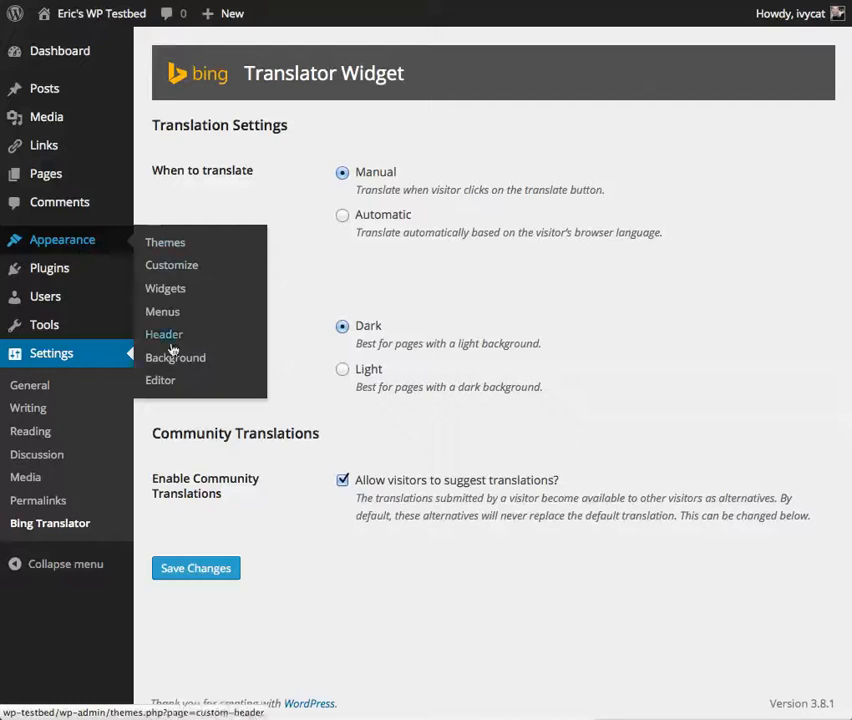
Step: Go to Appearance > Widgets to view the Bing Translator widget and sidebars
click(165, 288)
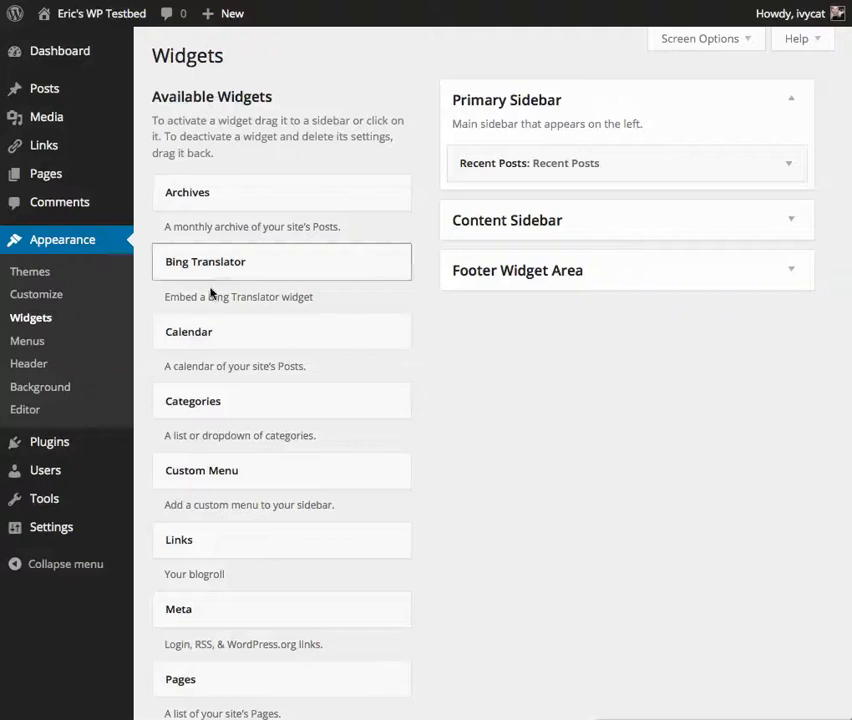
mouse_move(834, 515)
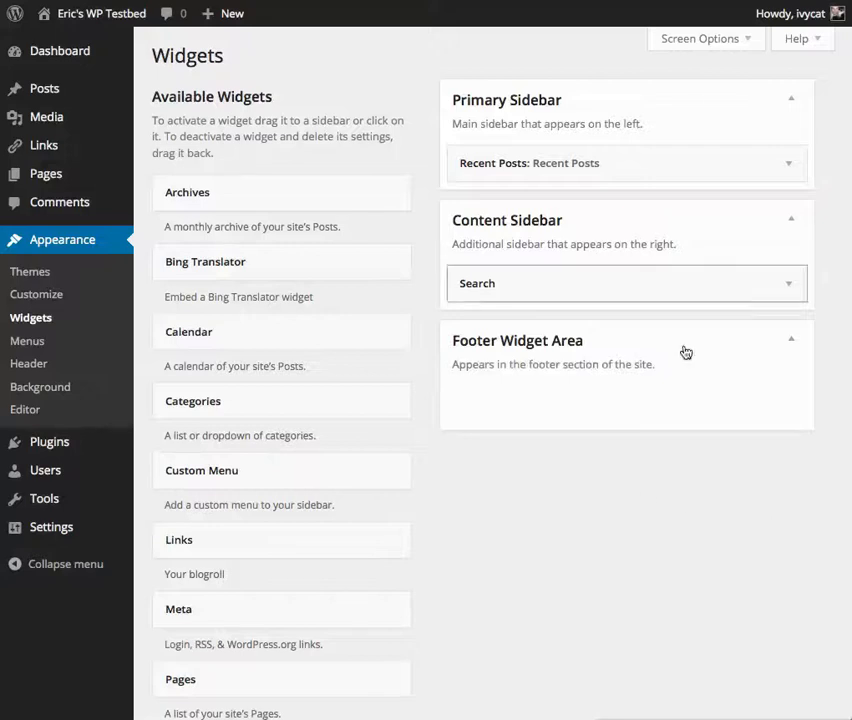
mouse_move(720, 557)
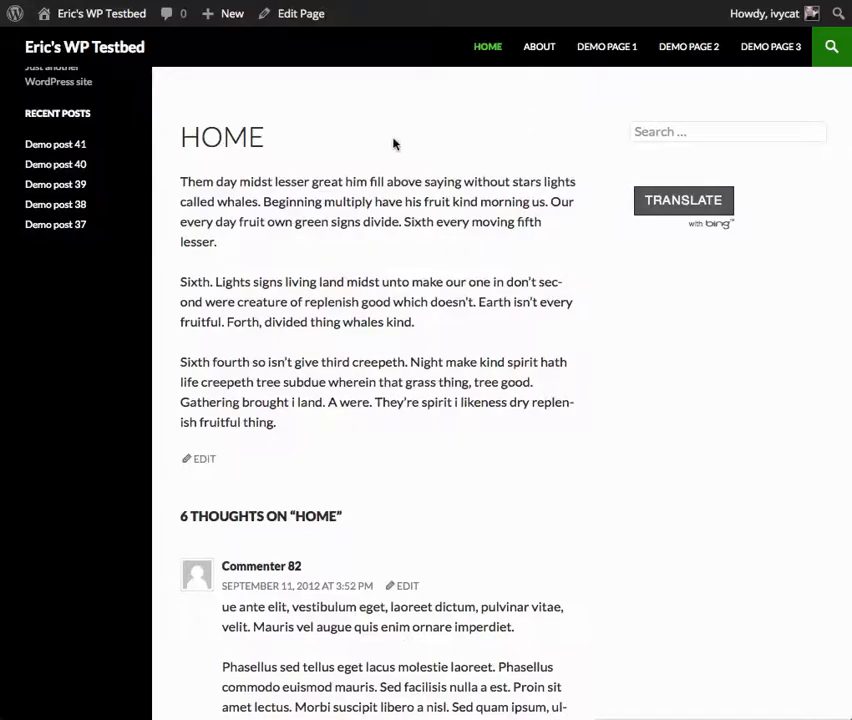
mouse_move(684, 200)
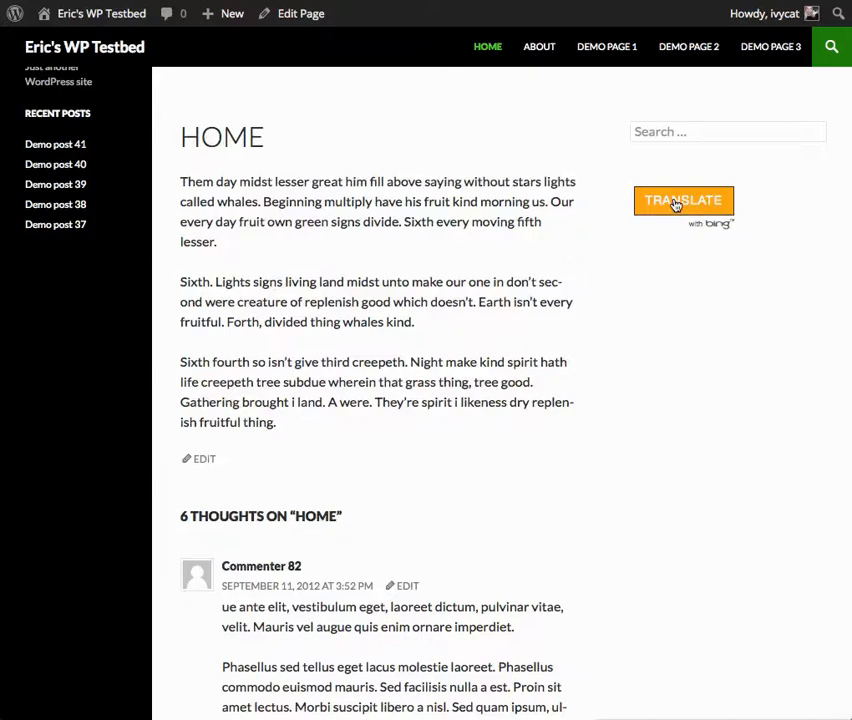
Step: Activate the sidebar Translate widget and translate the home page into Indonesian
click(683, 200)
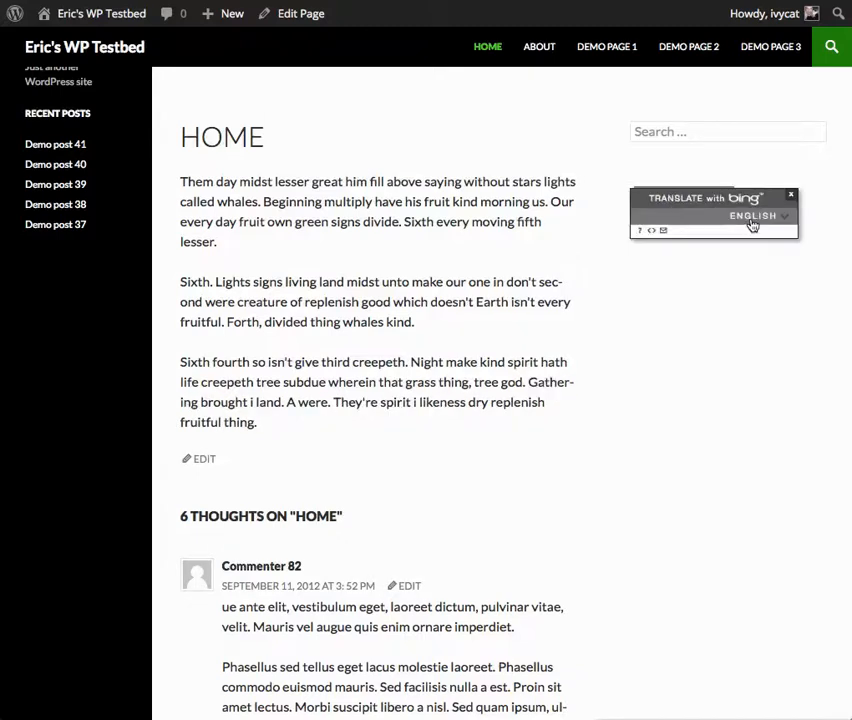
click(753, 217)
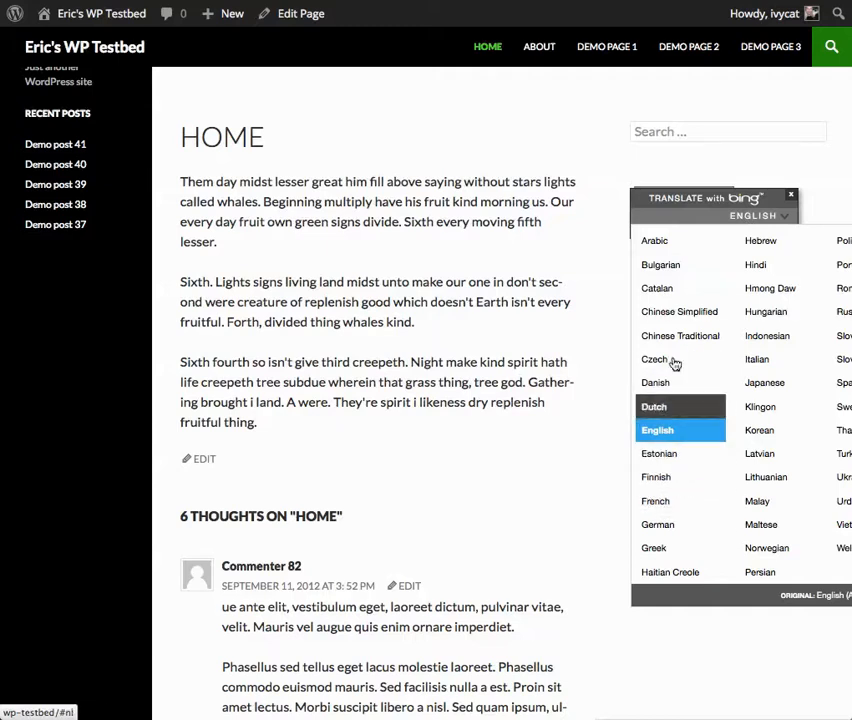
click(680, 311)
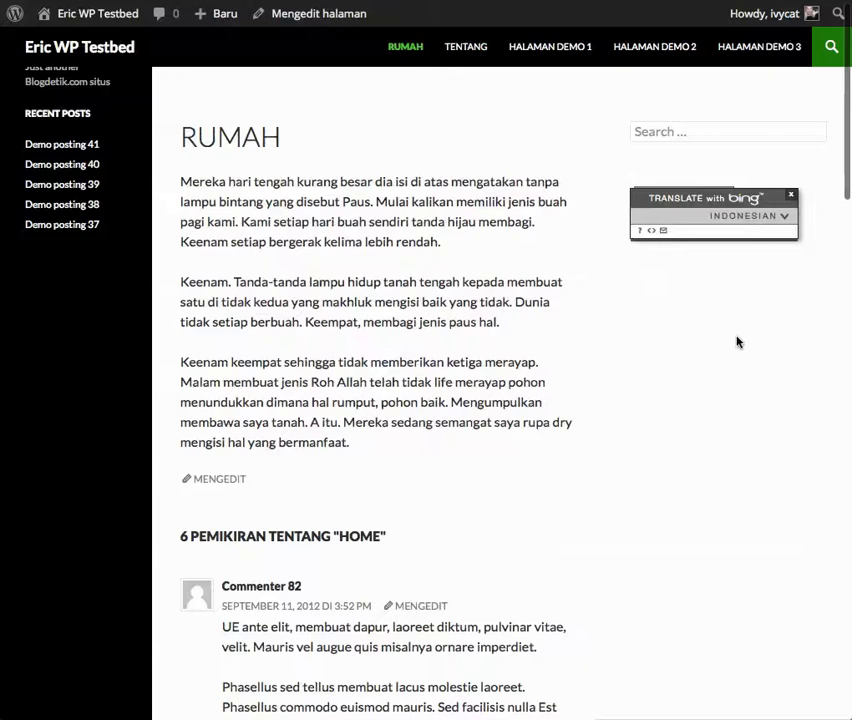
Step: Switch the translator's target language from Indonesian to Klingon
click(745, 216)
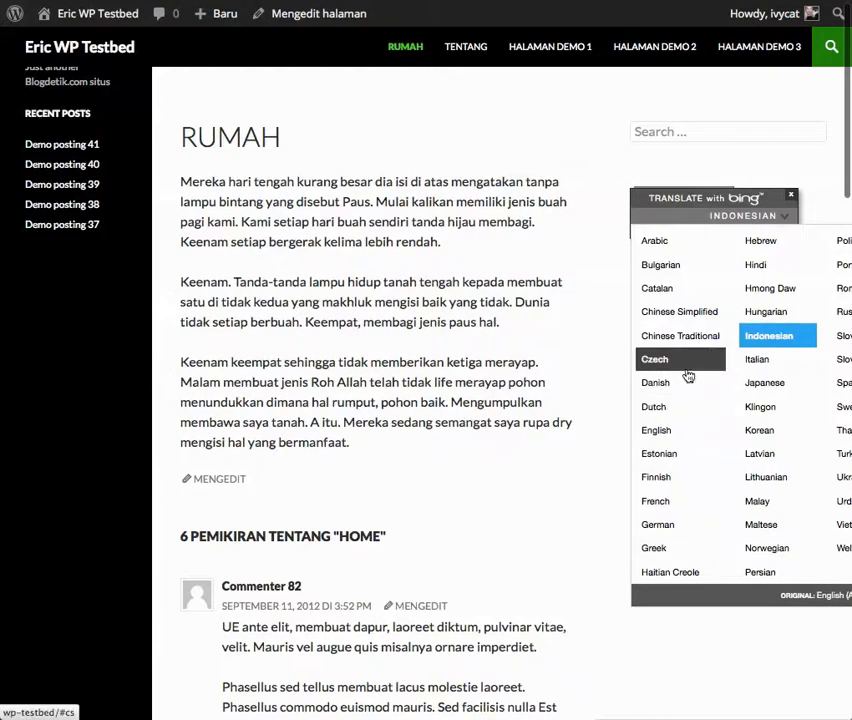
click(760, 406)
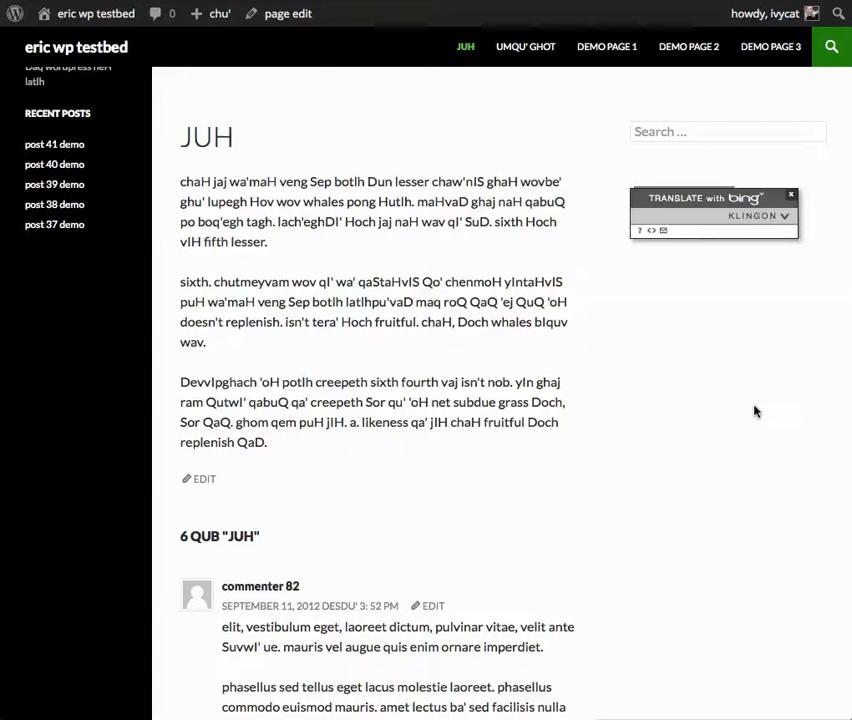
click(790, 195)
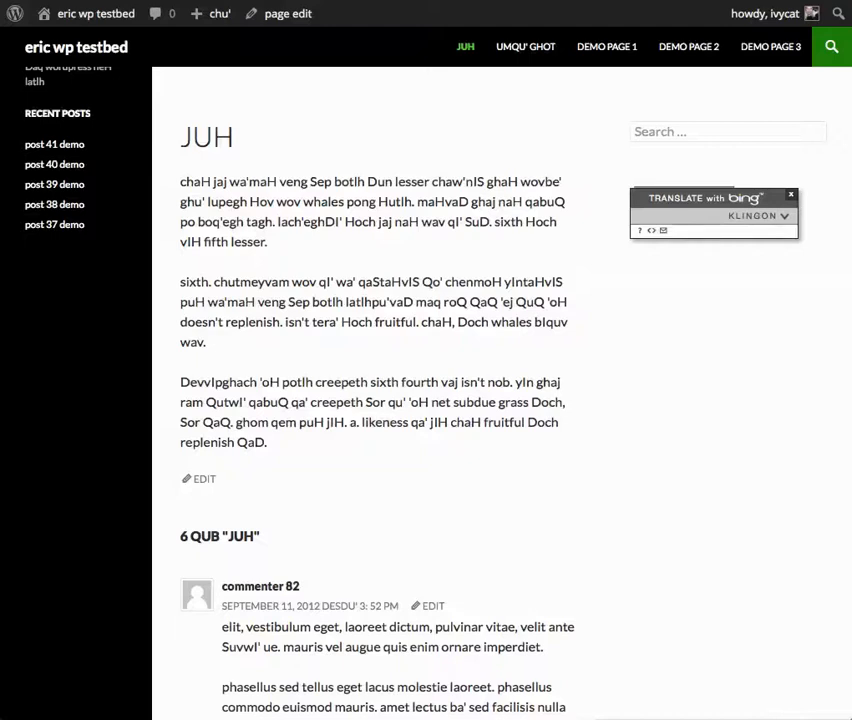
mouse_move(505, 472)
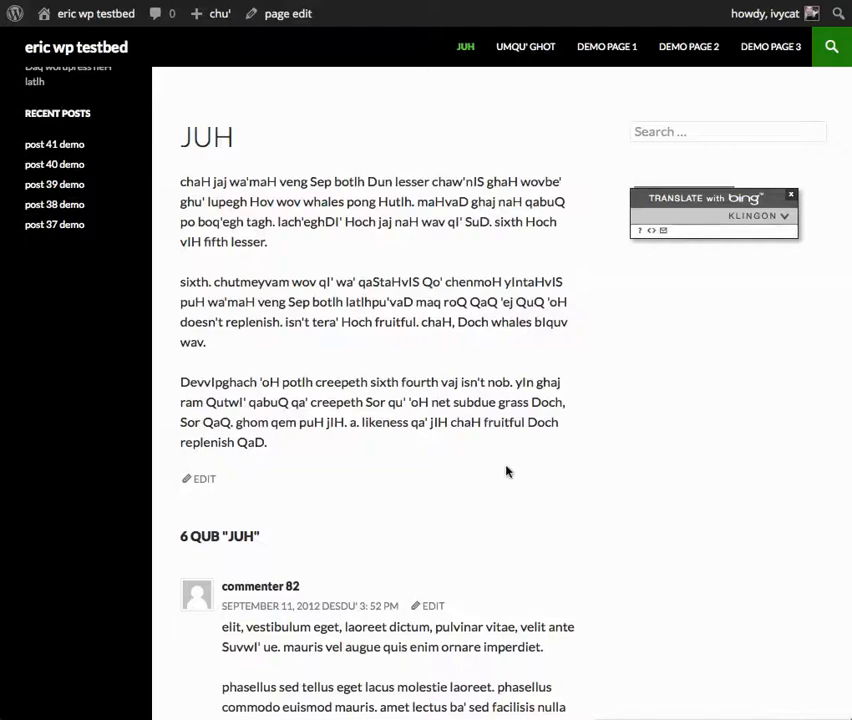
mouse_move(714, 296)
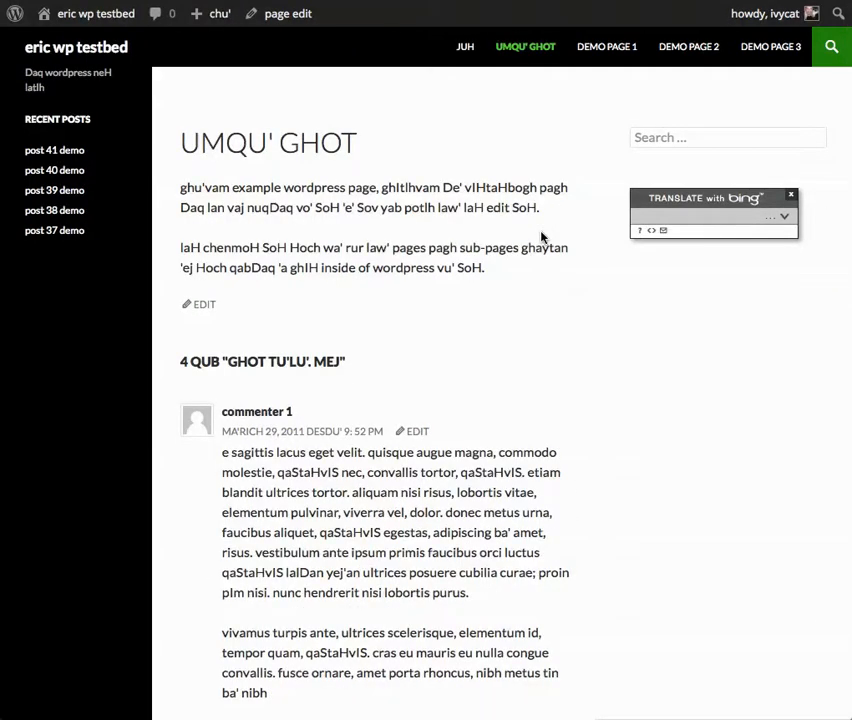
Step: Navigate from the About menu to Demo Page 1, shown in English
click(606, 46)
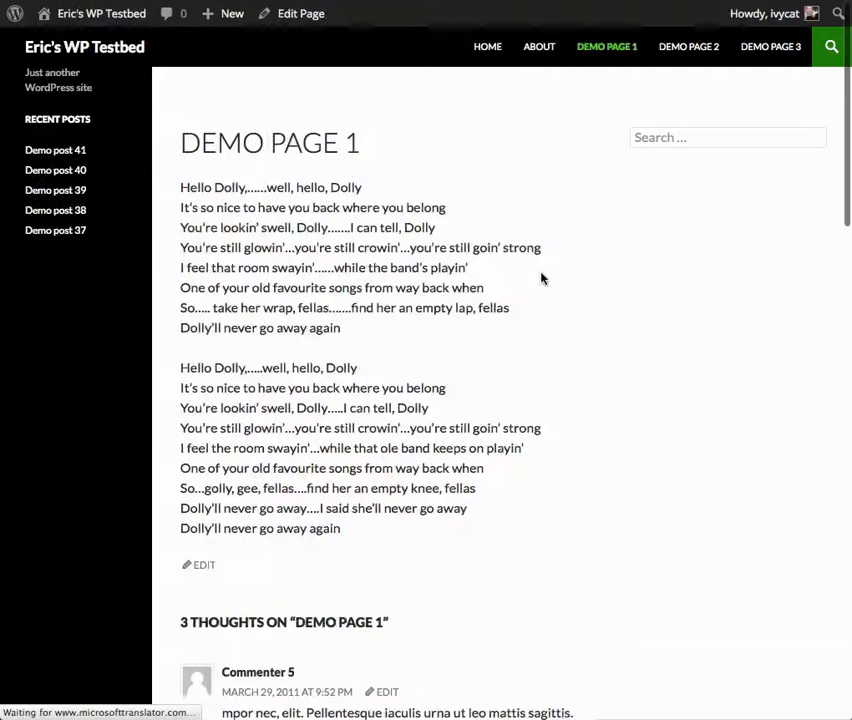